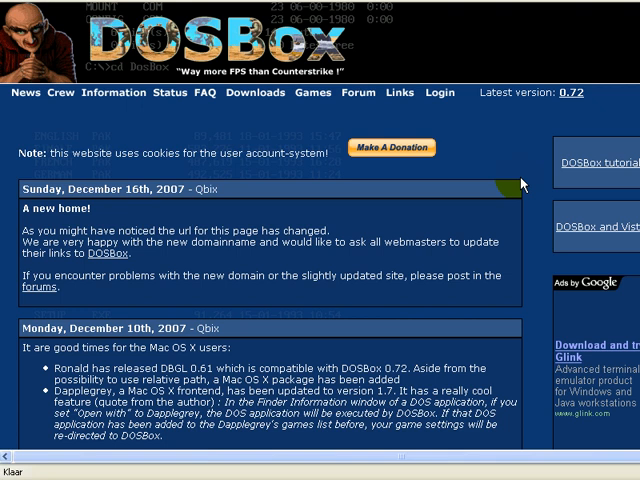
mouse_move(325, 147)
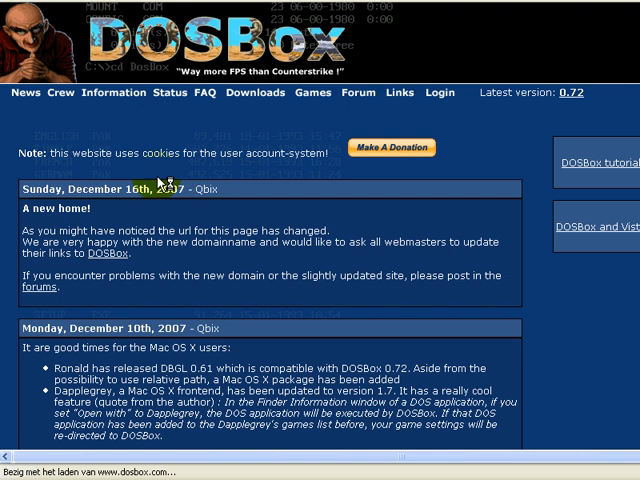
- Download the DOSBox 0.72 Win32 installer from SourceForge and choose to open it
left_click(256, 92)
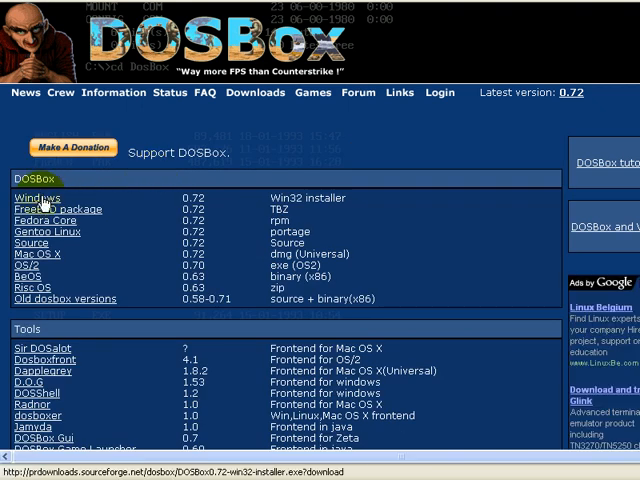
left_click(32, 197)
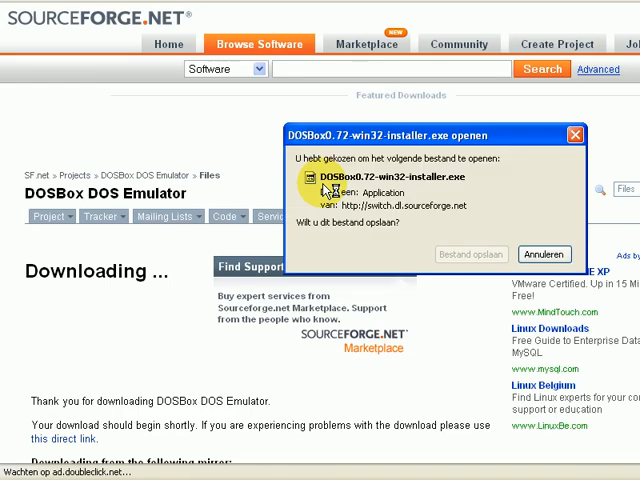
left_click(471, 254)
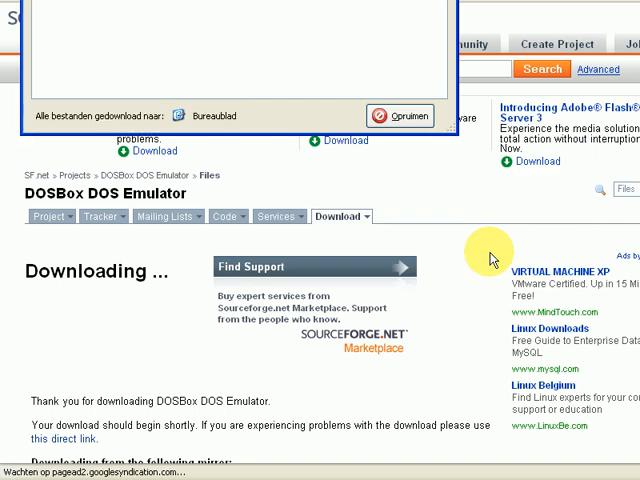
mouse_move(483, 251)
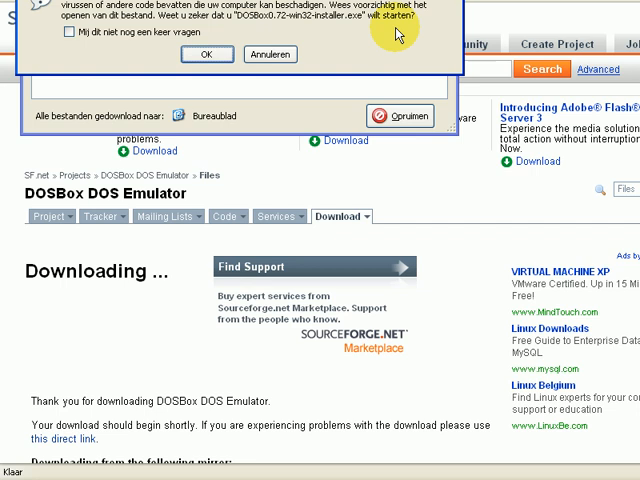
- Run the DOSBox 0.72 installer with core files, desktop shortcut and default folder
left_click(206, 54)
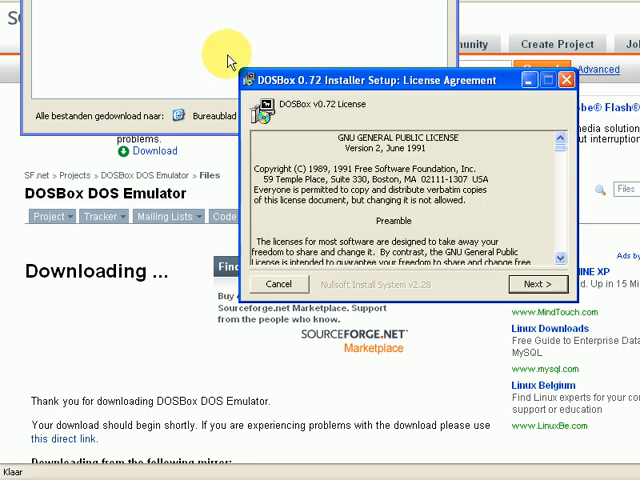
left_click(538, 284)
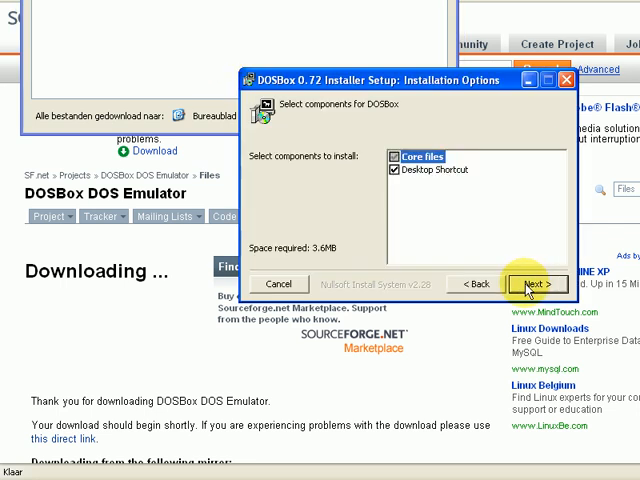
left_click(536, 283)
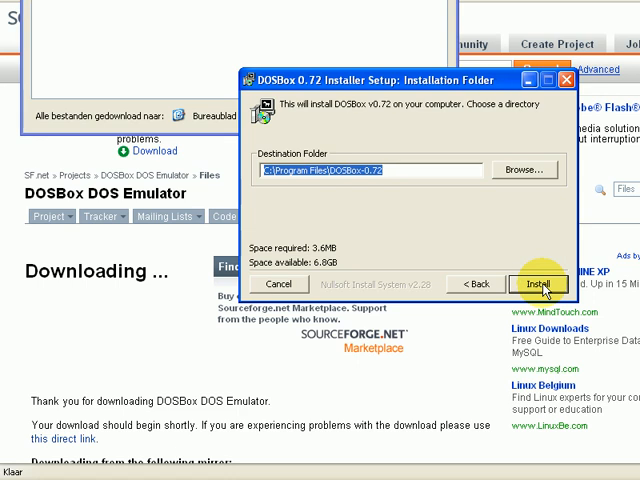
left_click(539, 283)
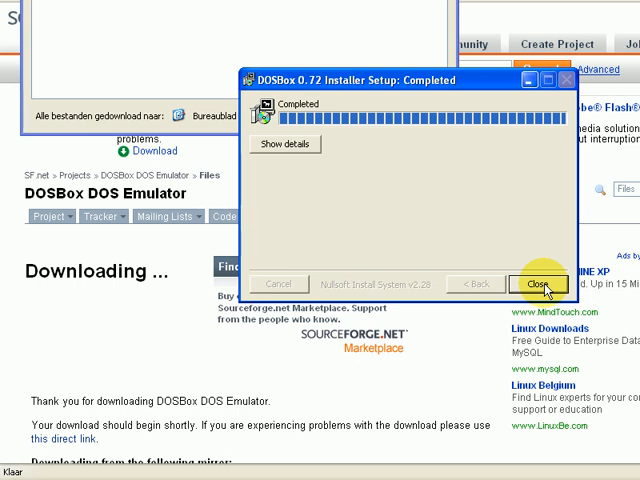
left_click(538, 284)
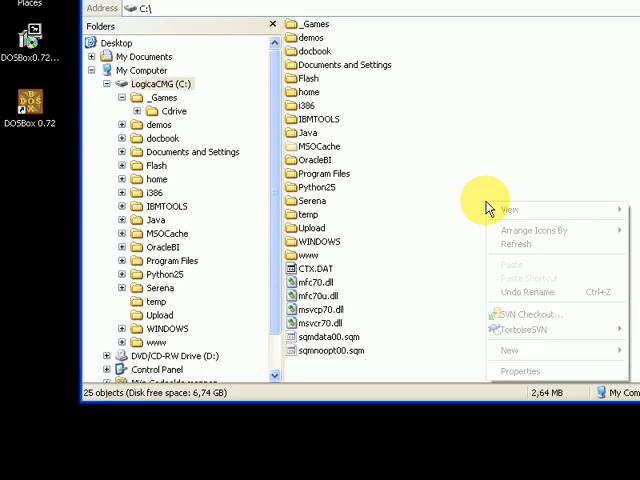
mouse_move(510, 350)
type("games")
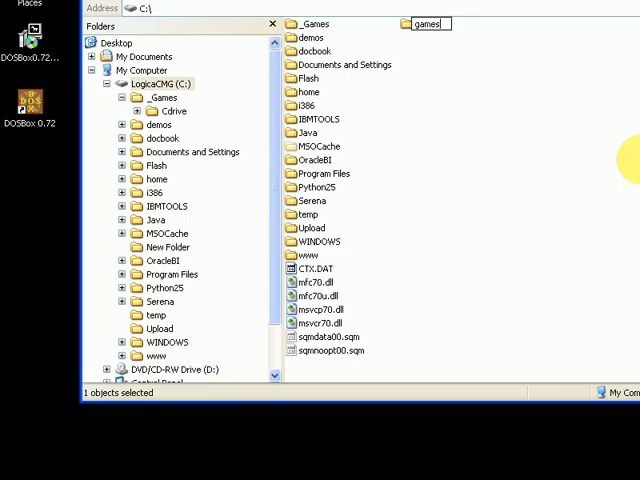
- Name the new C: folder 'games' and create a 'Cdrive' subfolder inside it
key("Return")
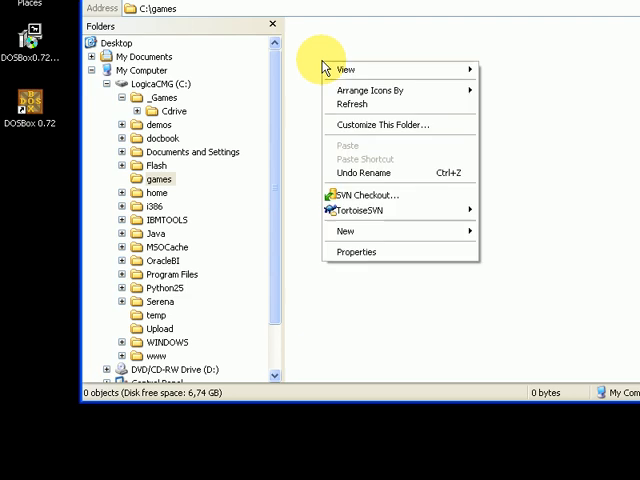
mouse_move(345, 231)
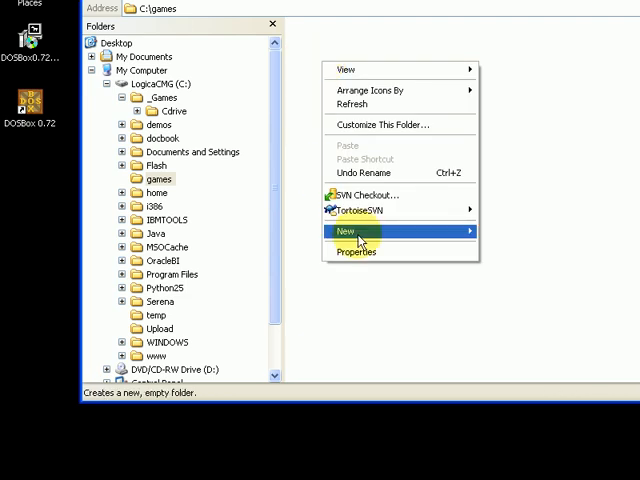
left_click(345, 232)
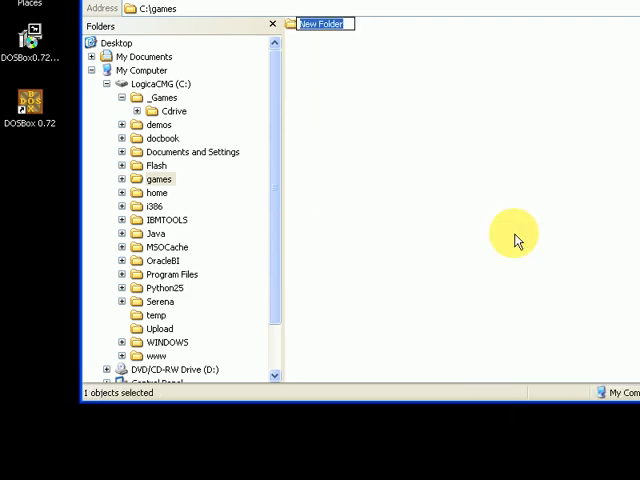
type("Cdrive")
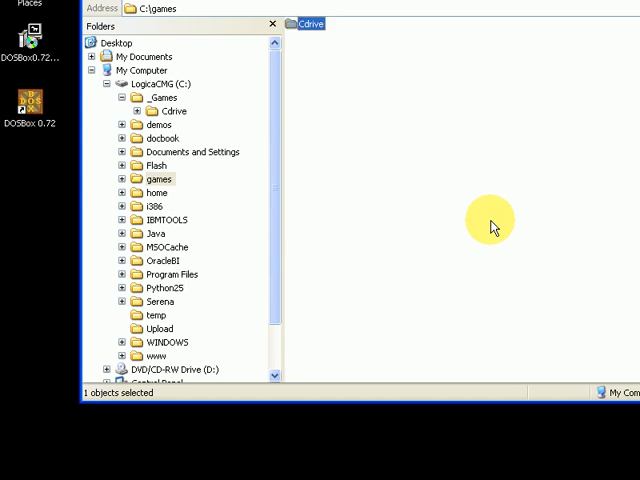
mouse_move(205, 120)
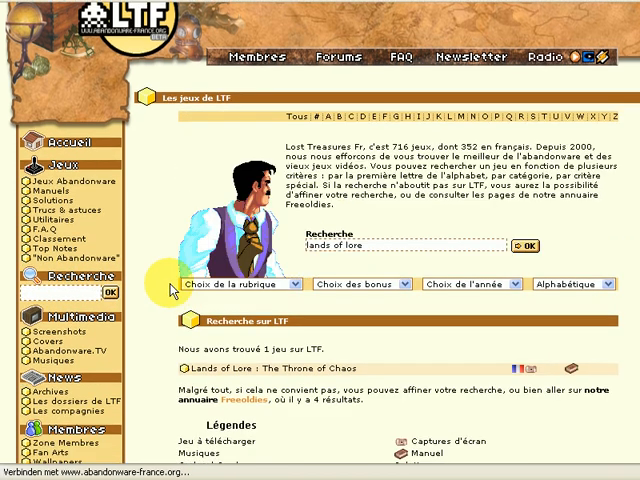
- Open the Lands of Lore: The Throne of Chaos result on abandonware-france.org
left_click(300, 372)
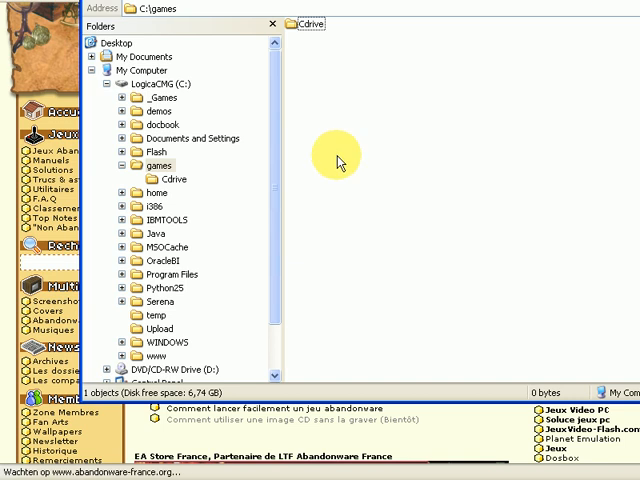
- Check C:\games holds Cdrive and LandsOfLore.iso, then open the Start menu
left_click(400, 38)
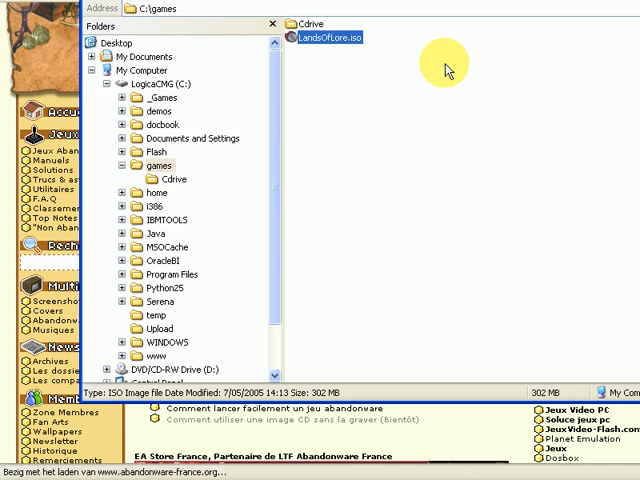
left_click(30, 450)
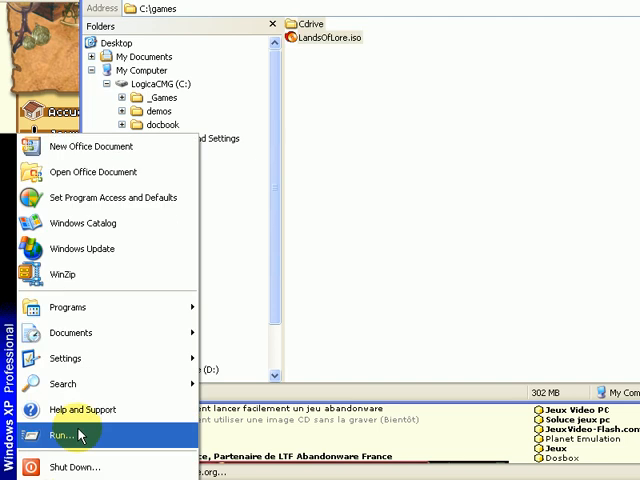
- Launch DOSBox 0.72 from Programs > DOSBox-0.72 in the Start menu
left_click(69, 307)
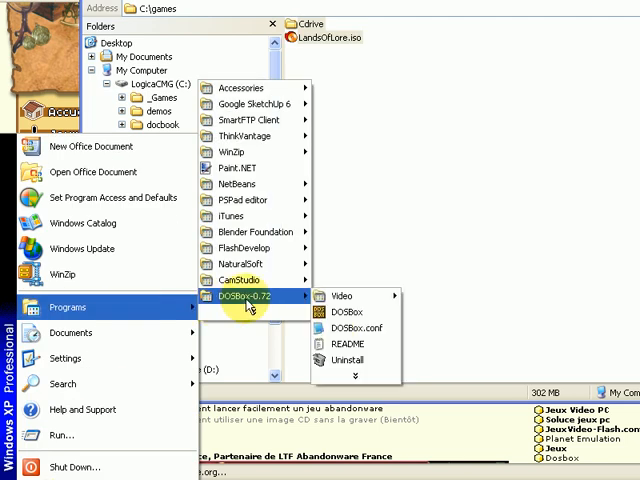
left_click(340, 312)
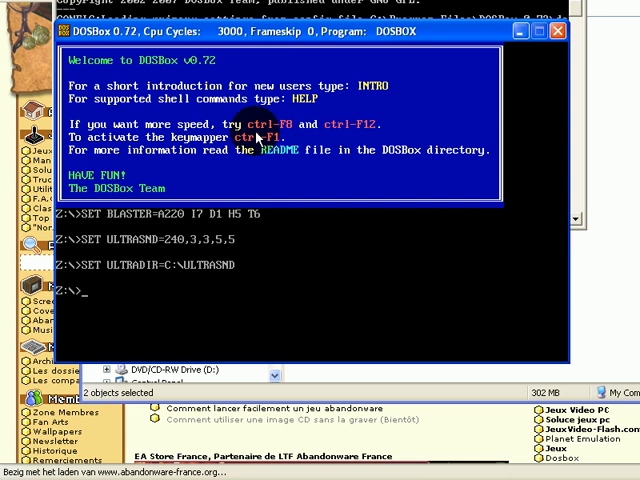
- Mount c:\games\Cdrive as drive C with 'mount c c:\games\Cdrive'
type("mount")
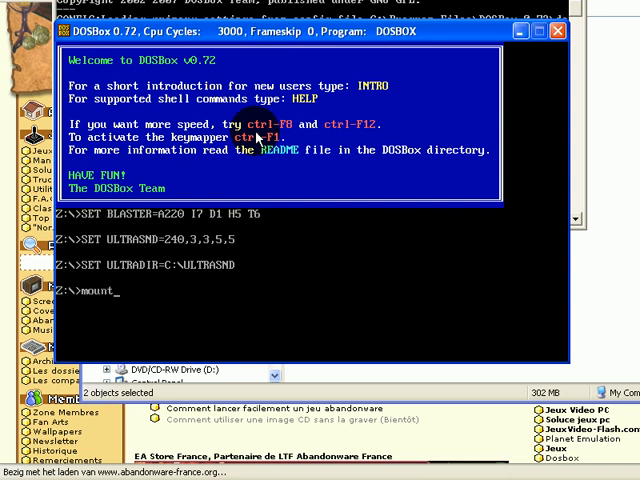
type("c c:")
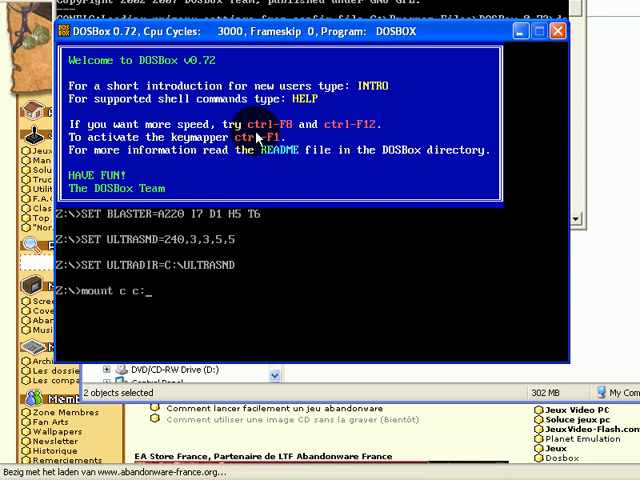
type("\\")
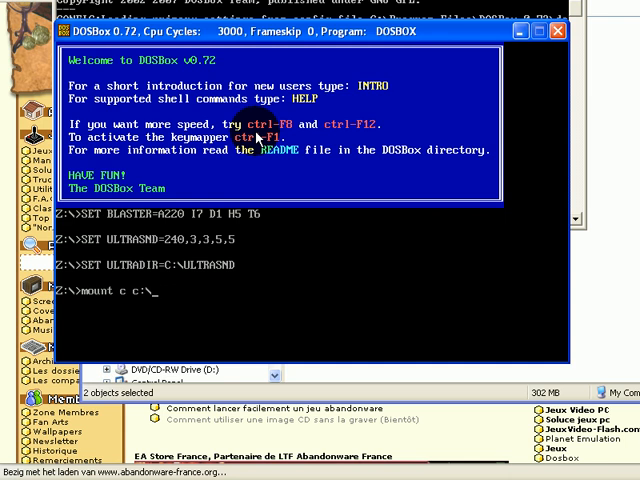
type("games\\Cdrive")
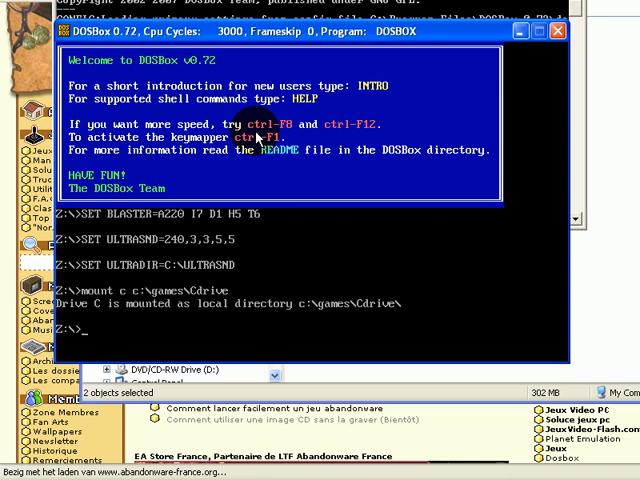
- Try mounting LandsOfLore.iso as drive D with 'mount d ... -t iso'
type("mount d")
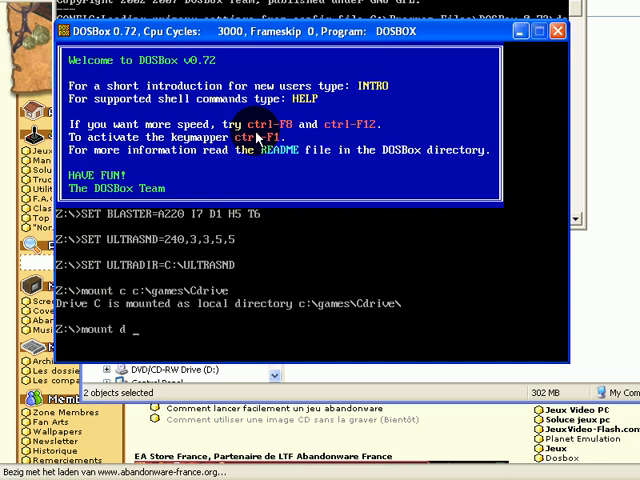
type("c:\\games\\")
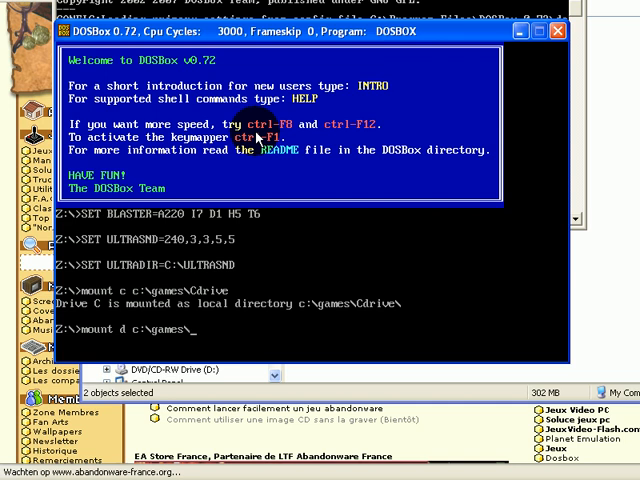
type("LandsO")
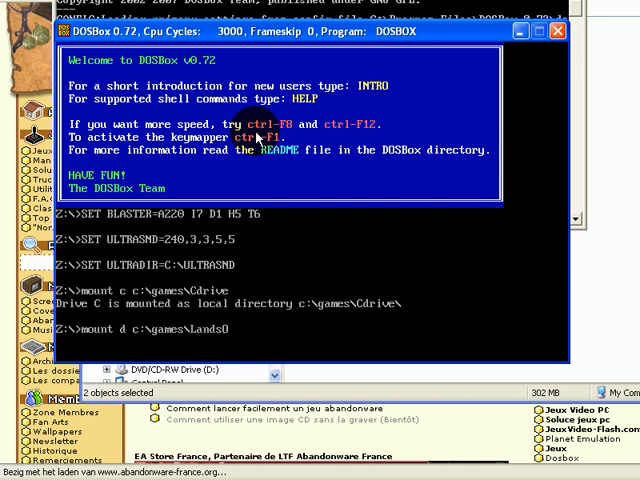
type("fLore<")
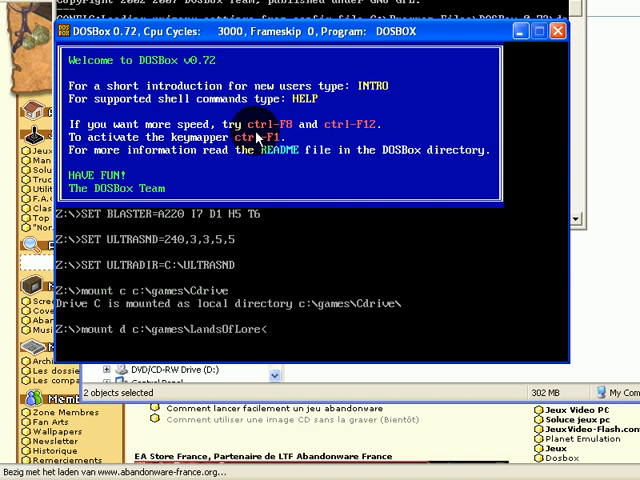
type("sio")
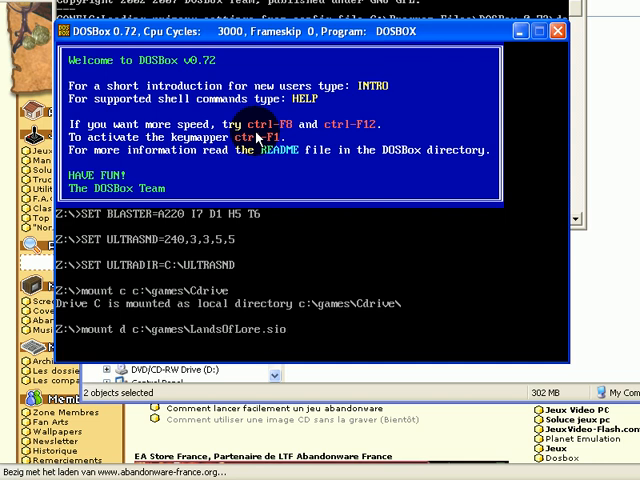
type(".iso -t iso")
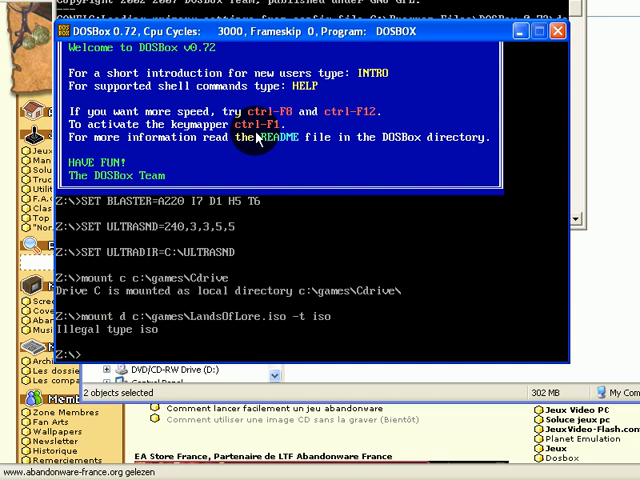
- Run 'imgmount d c:\games\LandsOfLore.iso -t iso', switch to D: and start INSTALL
type("imgmount d c:\\games\\")
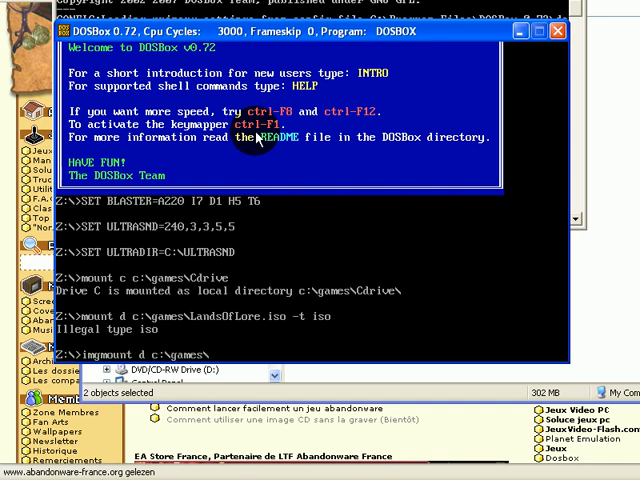
type("LandsOfL")
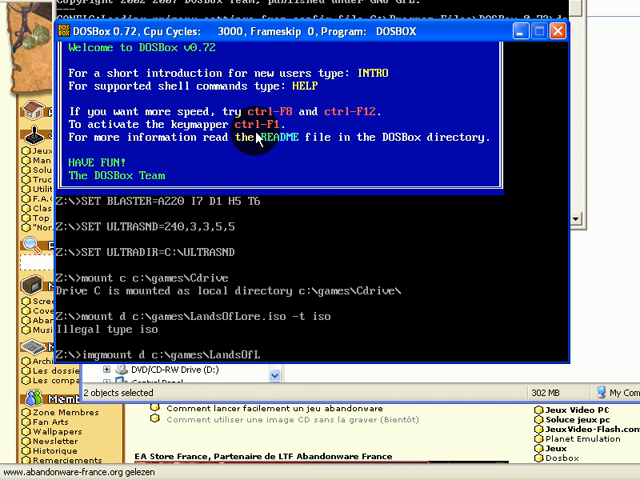
type(".iso")
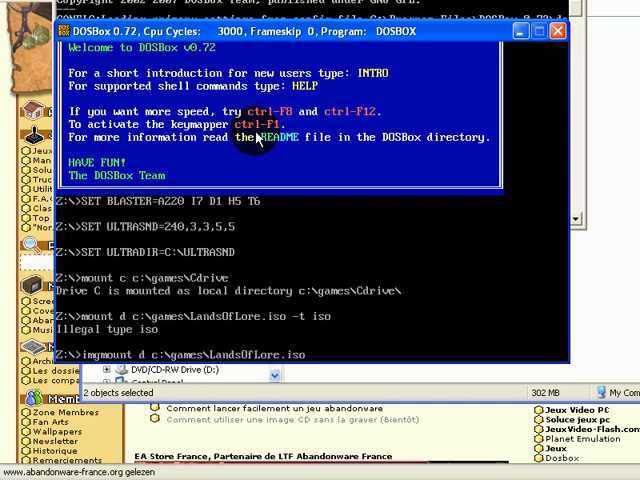
type("-t iso")
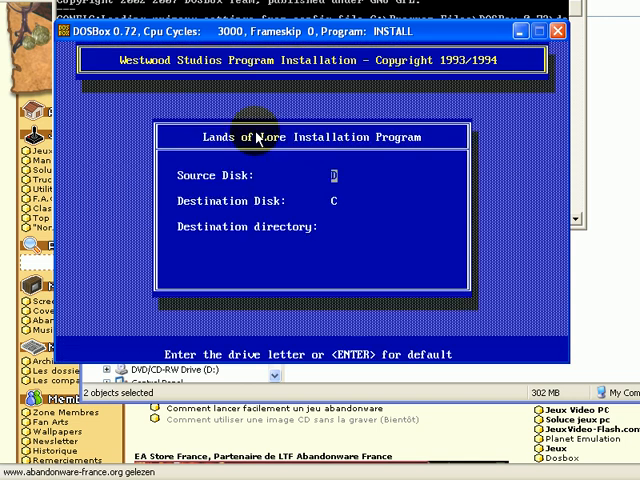
- Accept default drives and pick Sound Blaster Pro for music, effects and digitized sound
key("Return")
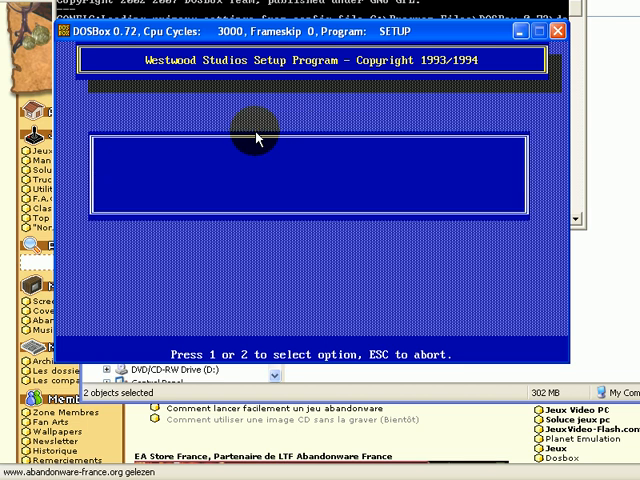
key("1")
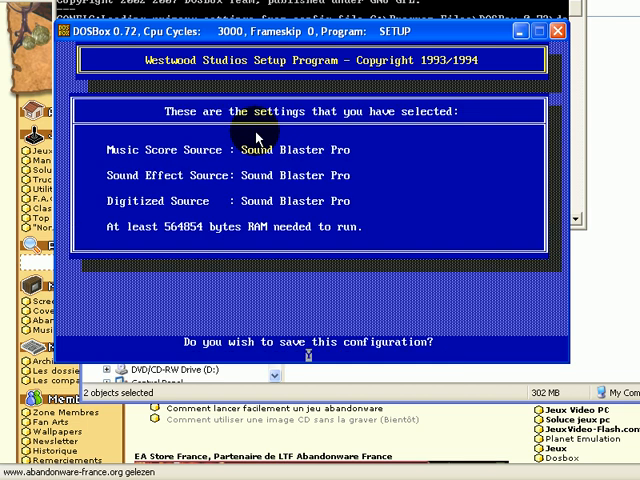